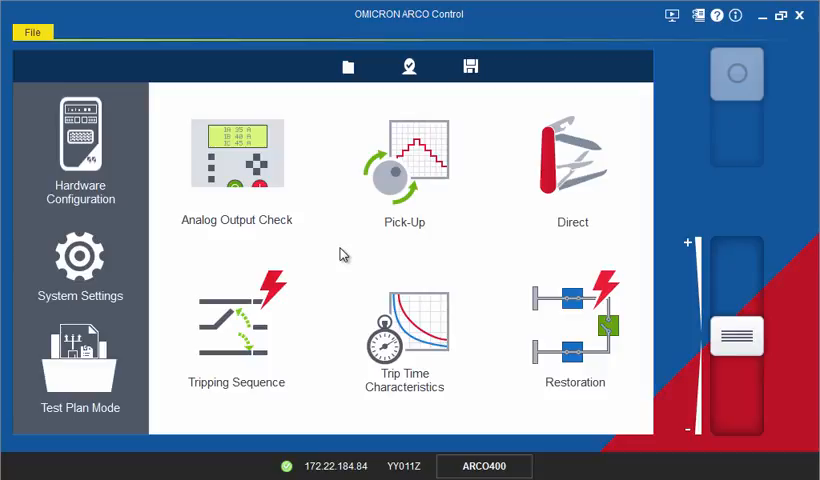
Step: Open the Tripping Sequence test and pick the Recloser diagram in Application mode
left_click(236, 330)
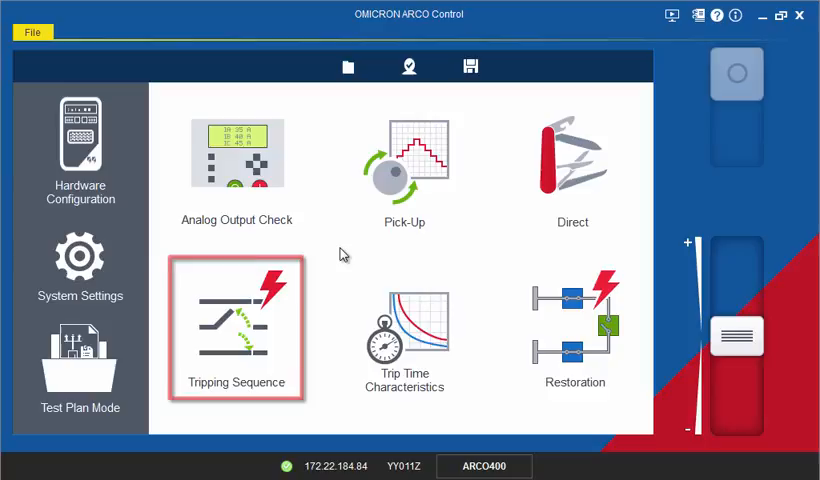
double_click(237, 330)
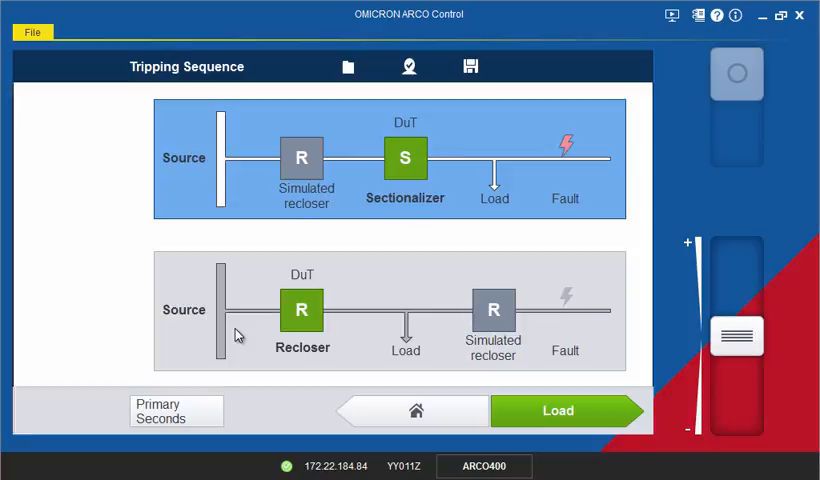
left_click(27, 67)
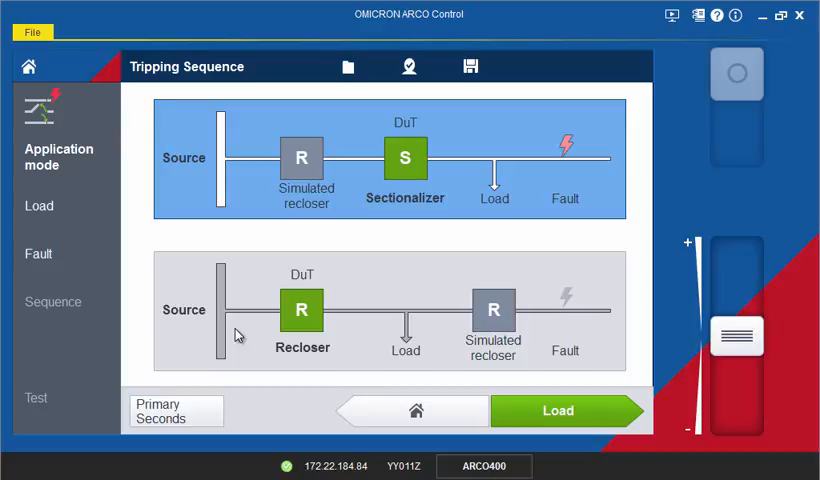
left_click(388, 160)
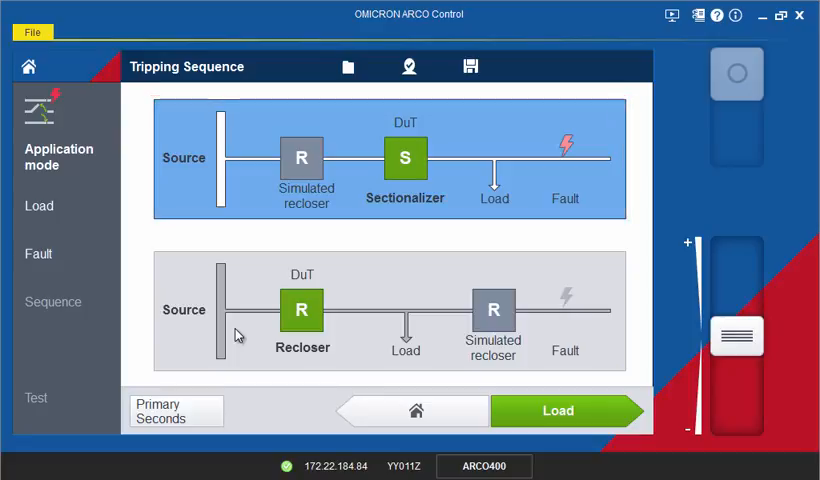
left_click(390, 310)
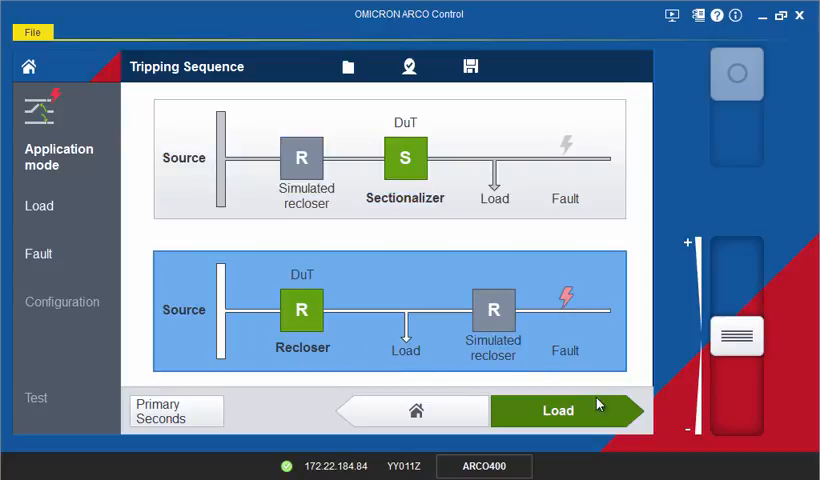
Step: Review the Load page: 0.50 s prefault, 0° load angle, 200.0 A load current
left_click(557, 411)
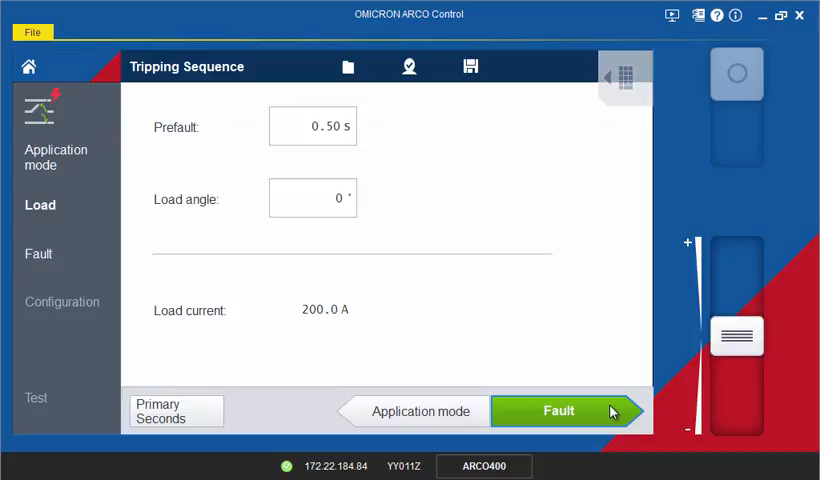
left_click(312, 126)
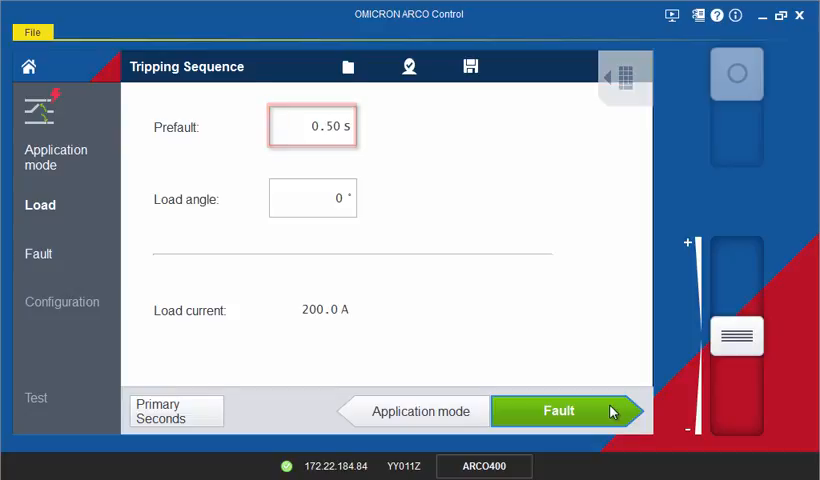
left_click(312, 198)
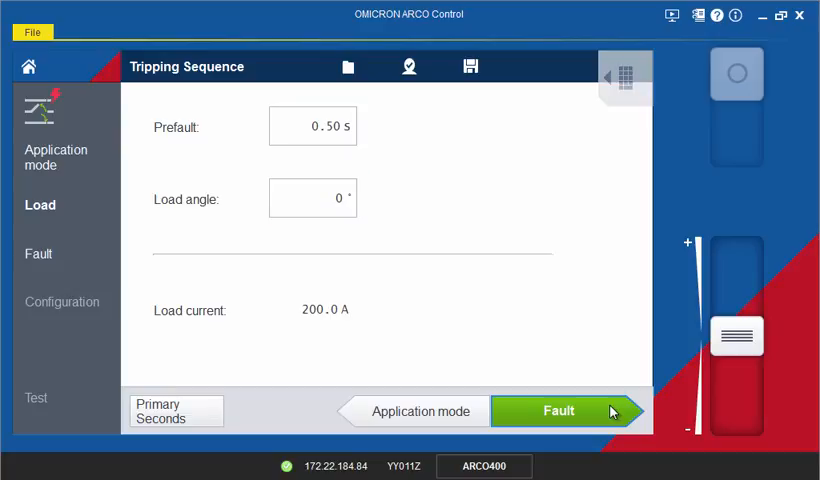
left_click(321, 309)
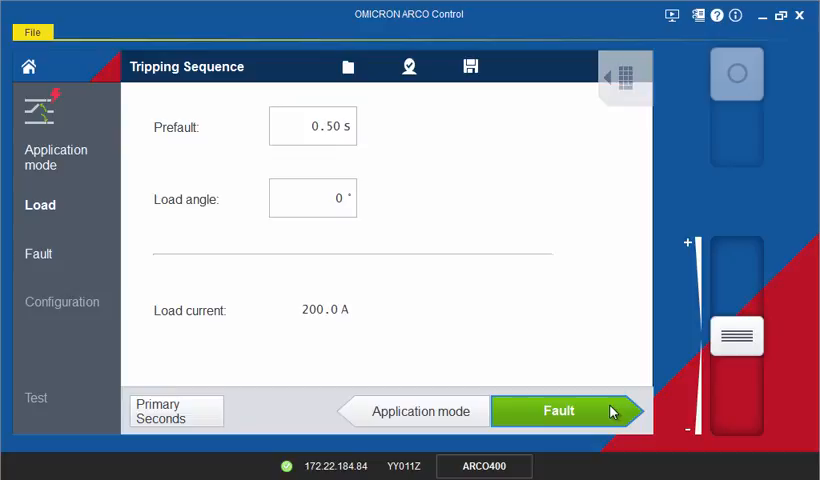
Step: Select an A-N fault at 70% voltage and 1200 A with 3-phase trip
left_click(558, 411)
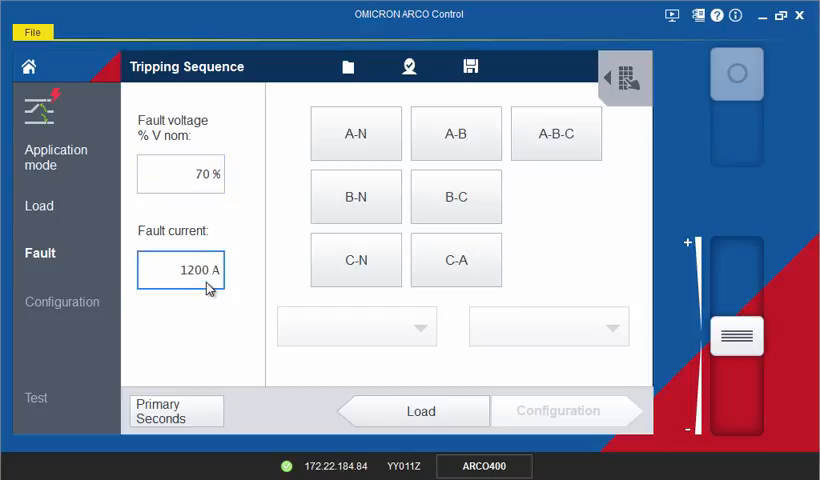
mouse_move(232, 261)
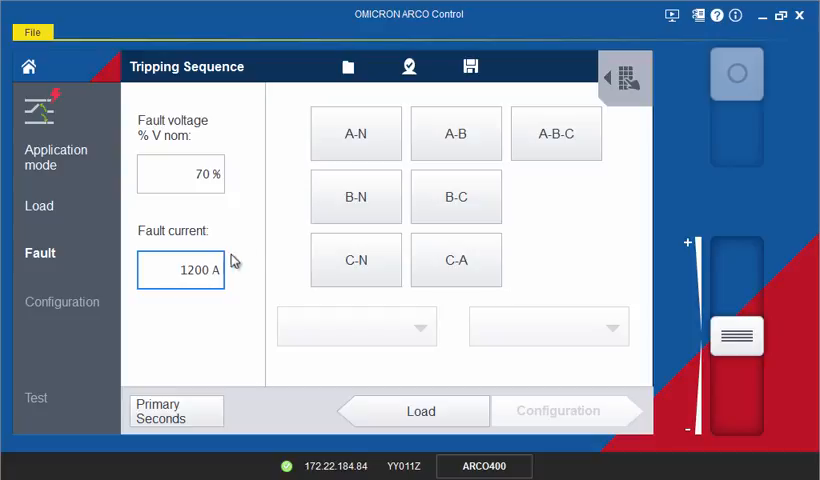
left_click(356, 133)
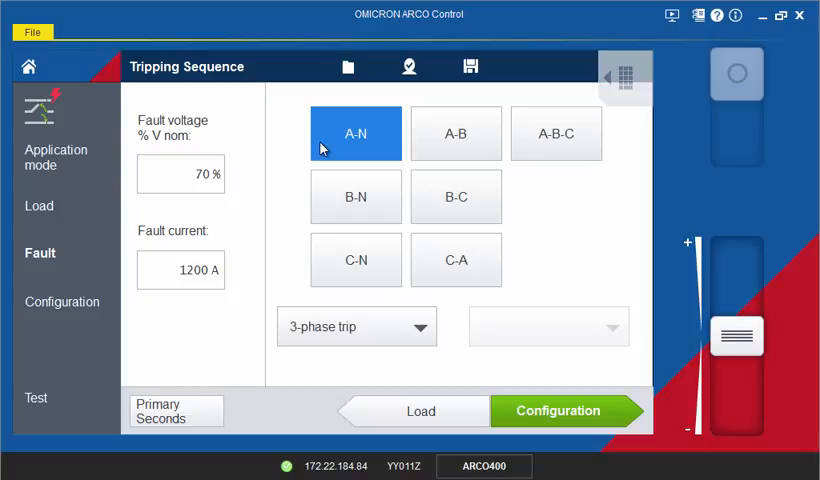
mouse_move(356, 196)
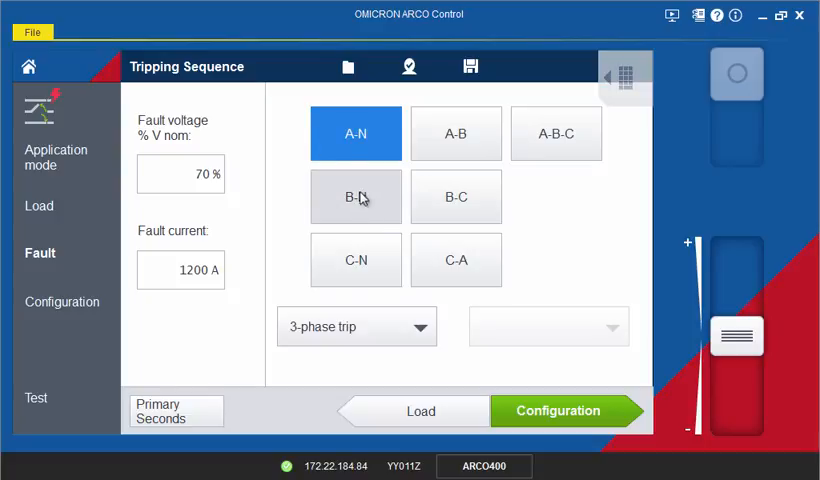
left_click(414, 326)
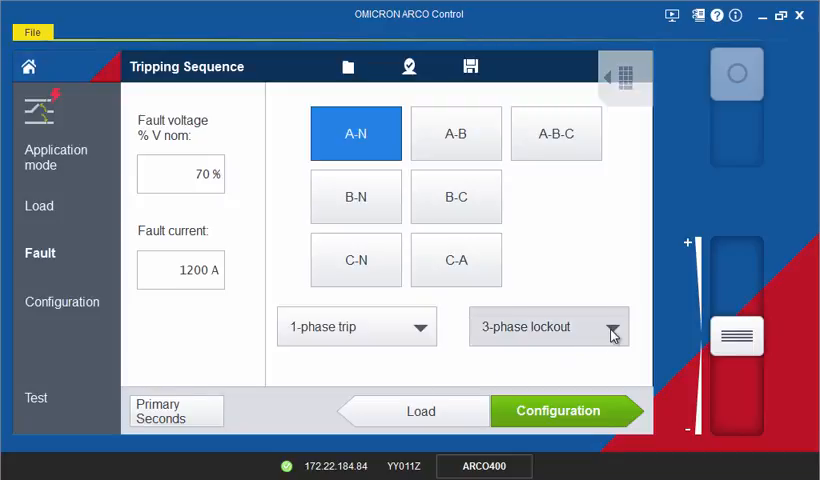
left_click(608, 326)
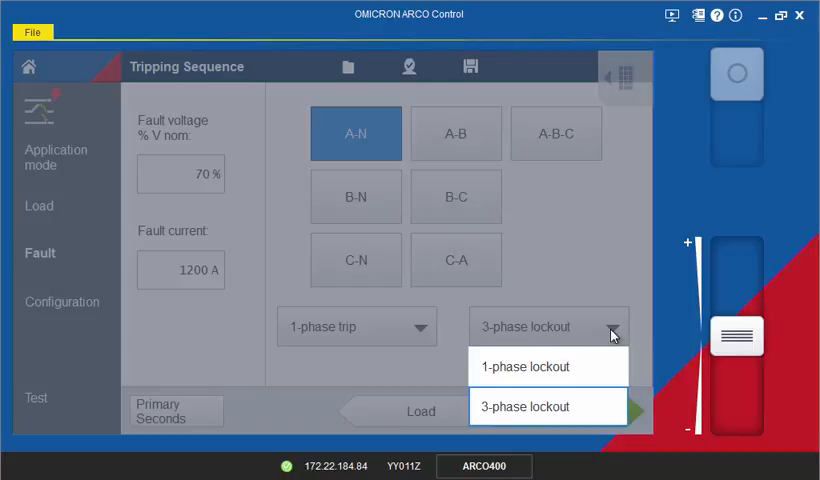
left_click(410, 326)
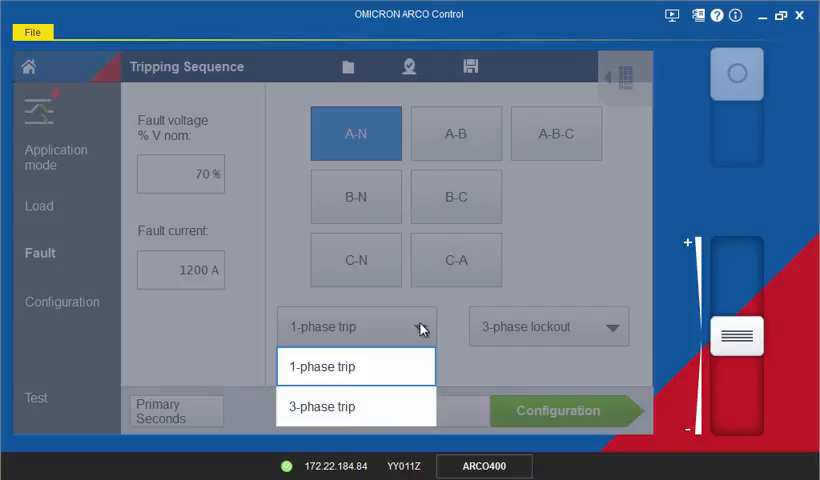
left_click(321, 406)
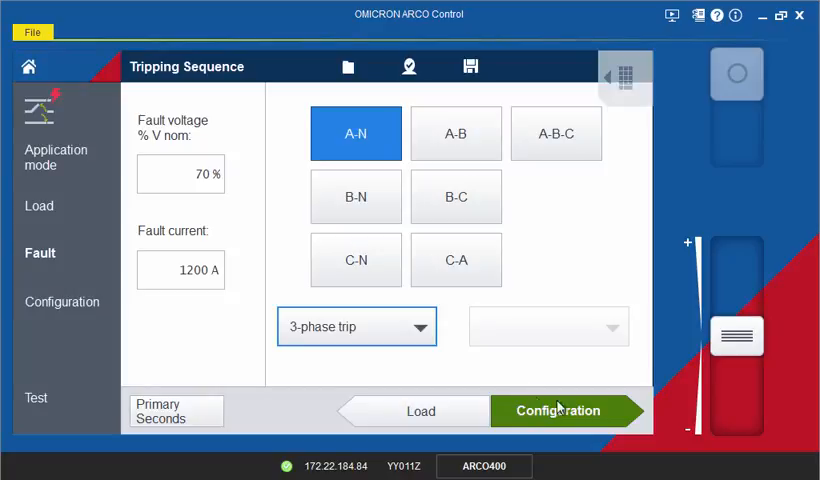
Step: Keep Full sequence to lockout (4 shots, 17.0 s dead, 5.0 s trip) and enable Verify open interval
left_click(557, 410)
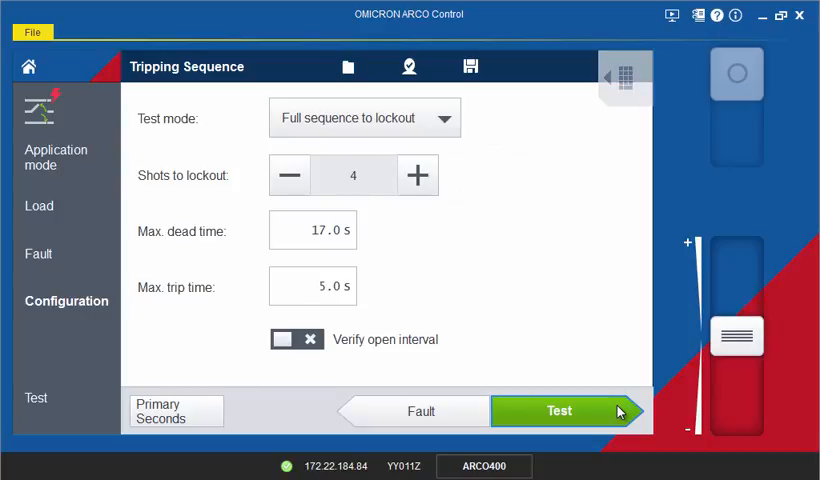
left_click(435, 117)
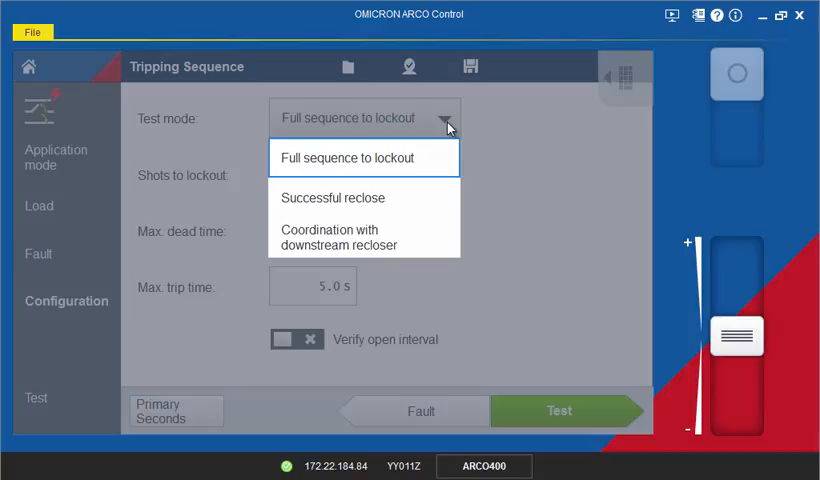
left_click(347, 157)
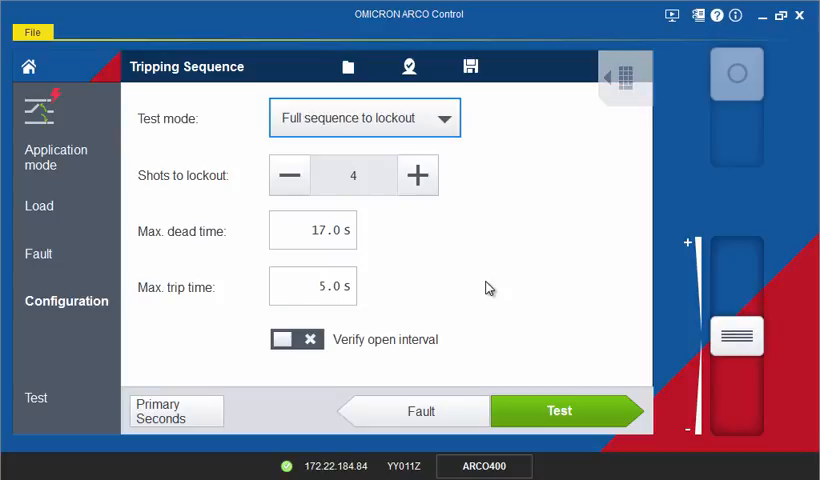
left_click(313, 230)
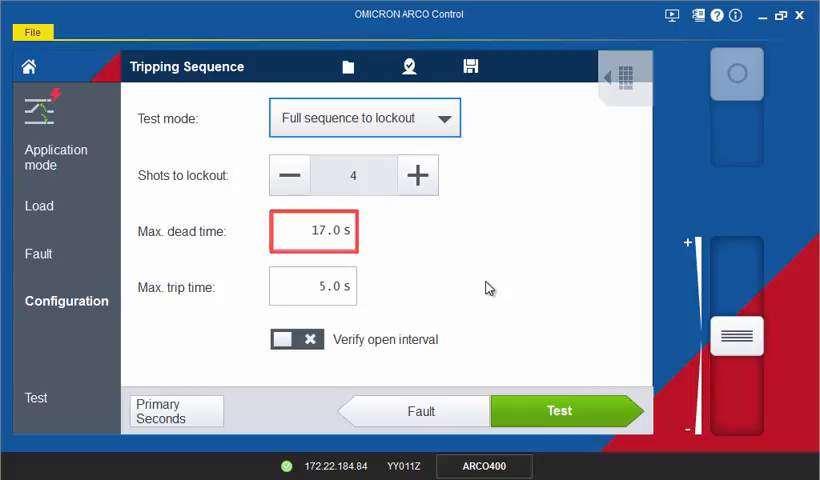
left_click(312, 287)
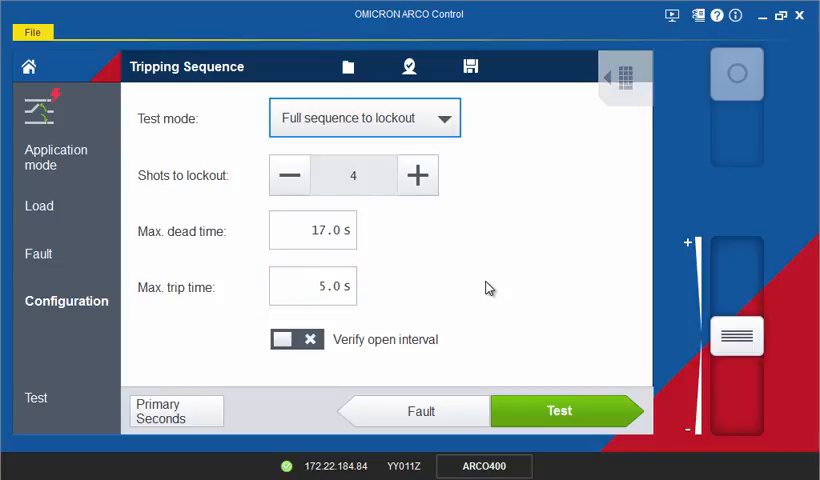
left_click(296, 339)
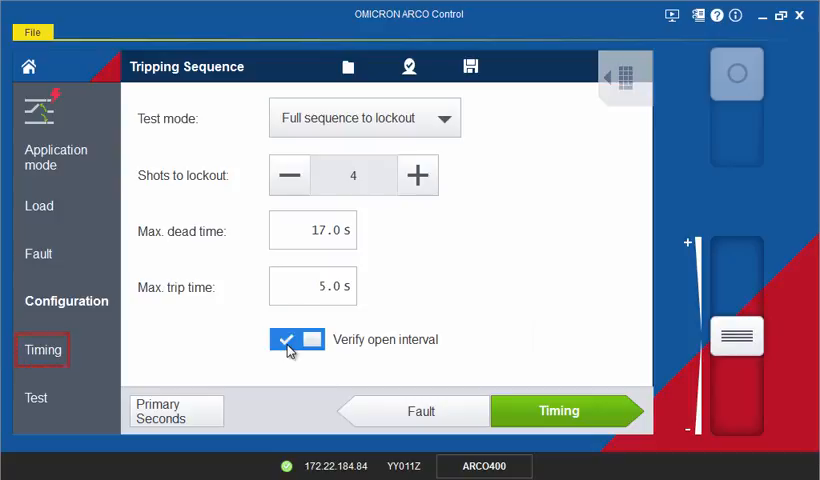
Step: Run the full sequence to lockout test through four shots until the No Close warning
left_click(558, 411)
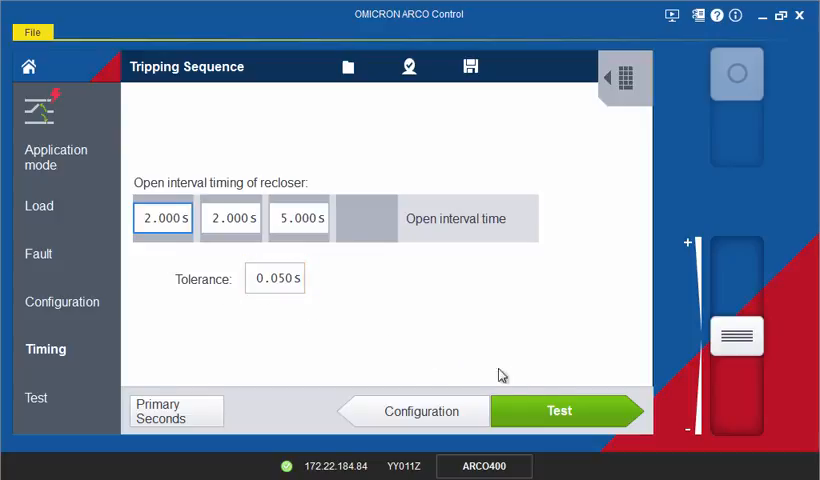
left_click(559, 411)
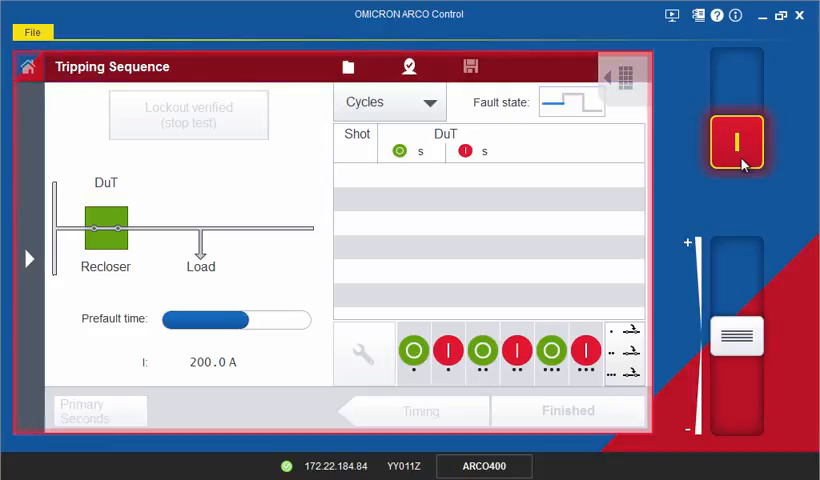
left_click(738, 142)
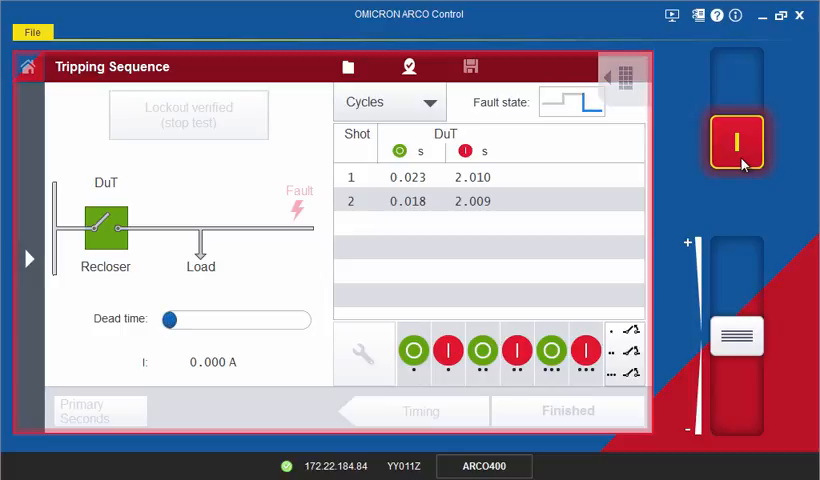
left_click_drag(168, 318, 180, 318)
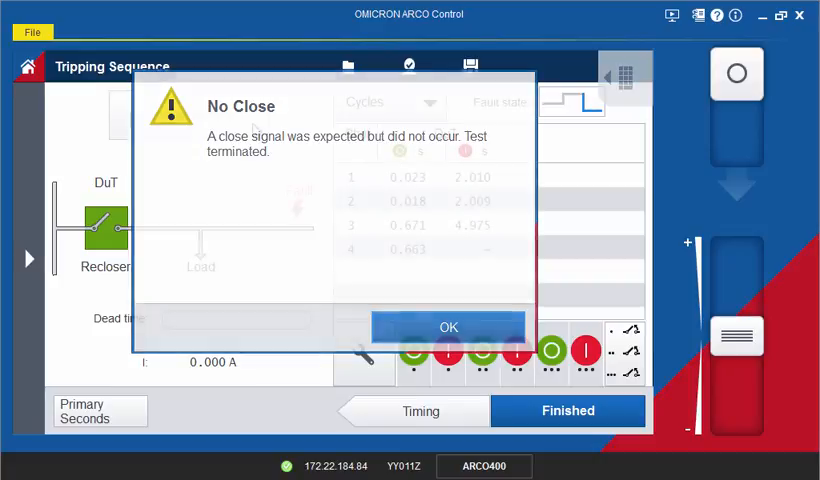
Step: Acknowledge the warning and switch to Successful reclose mode with 3 cycles
left_click(448, 327)
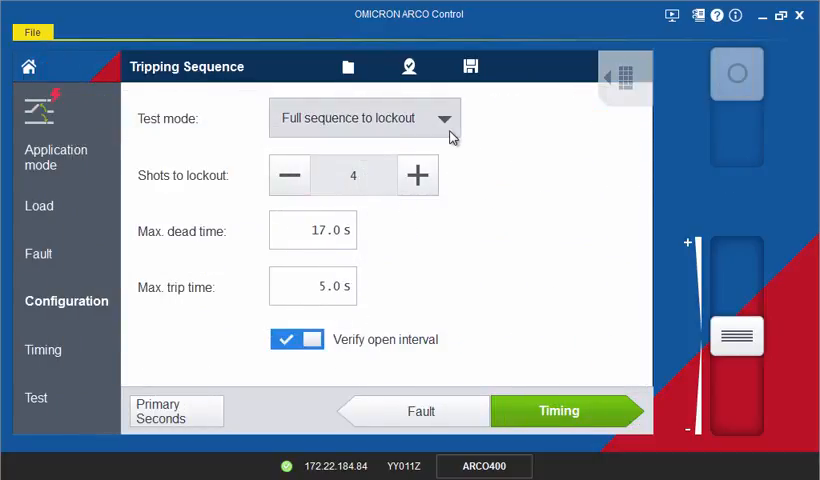
left_click(365, 117)
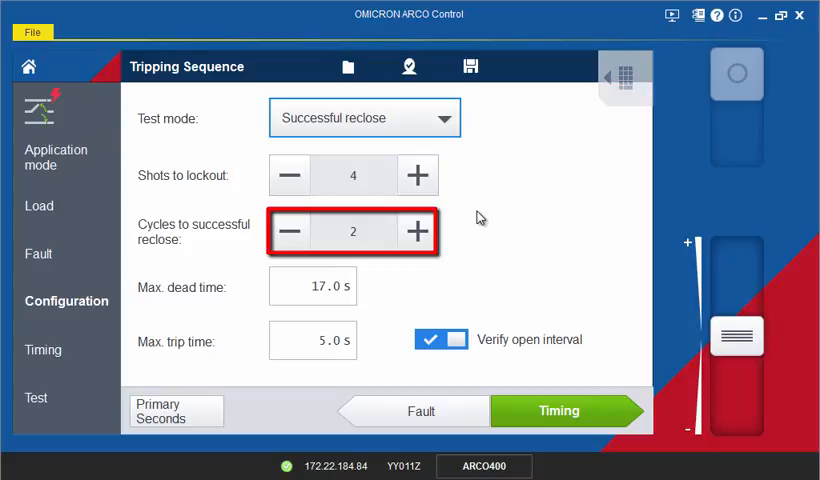
left_click(478, 217)
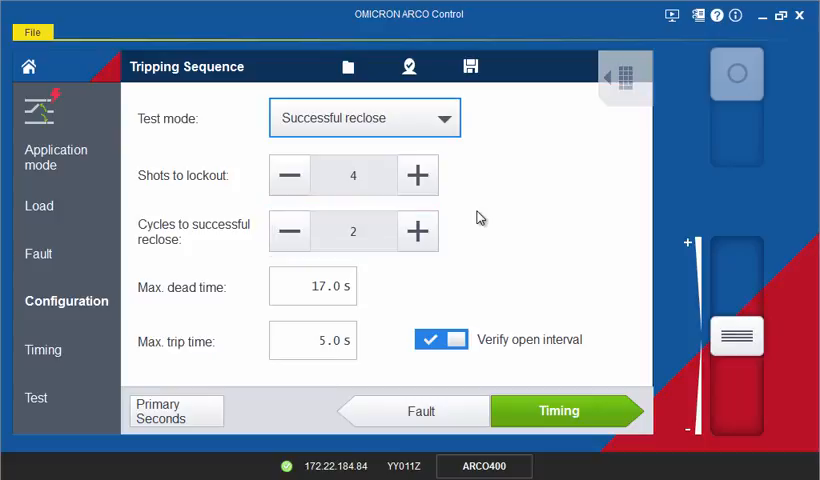
left_click(418, 231)
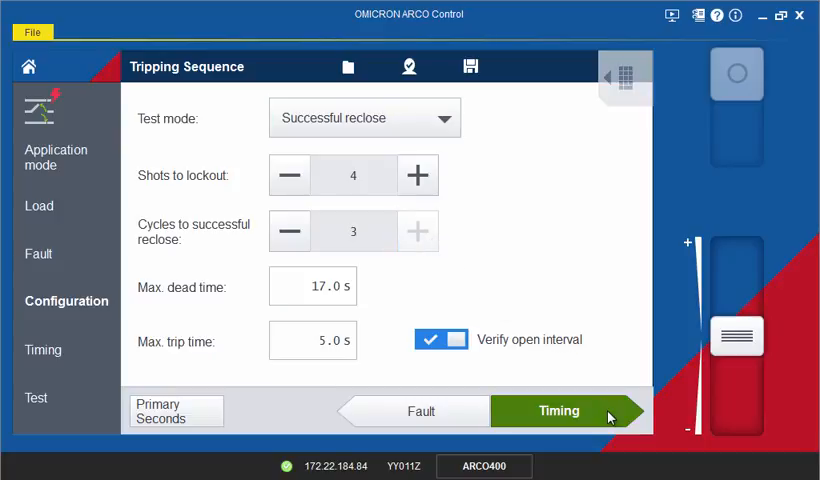
left_click(559, 411)
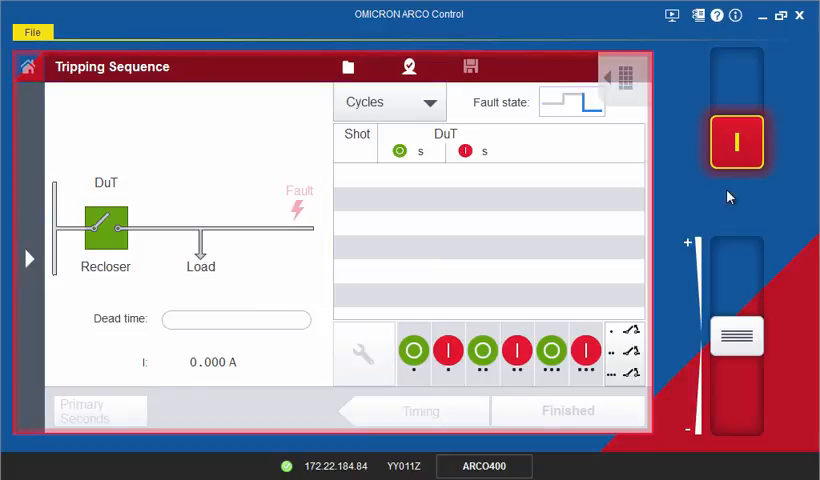
Step: Start the successful reclose test
left_click(735, 142)
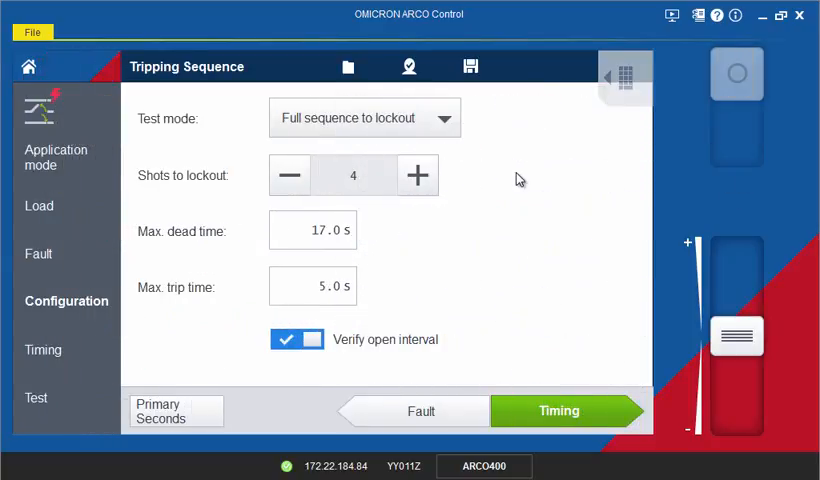
Step: Select Coordination with downstream recloser mode, with the downstream recloser failing in shot 3
left_click(443, 118)
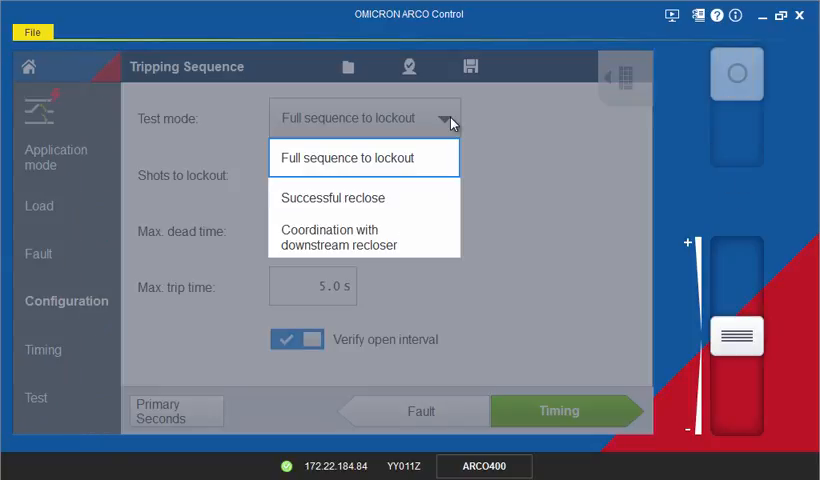
left_click(348, 237)
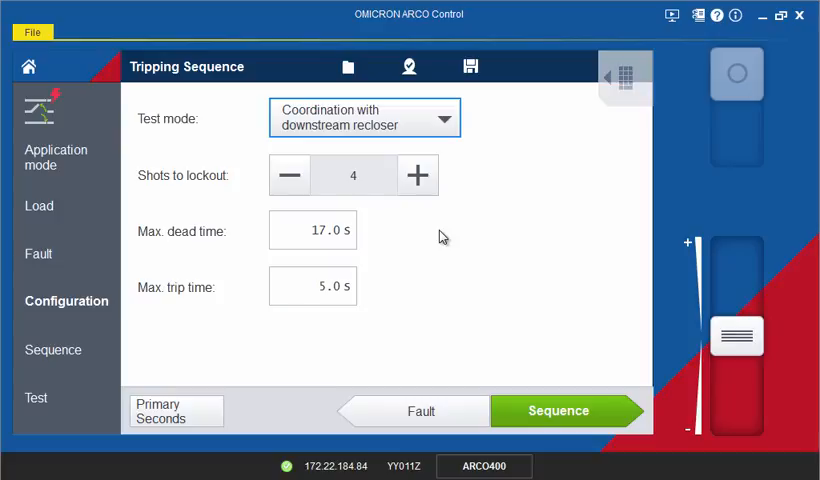
left_click(558, 411)
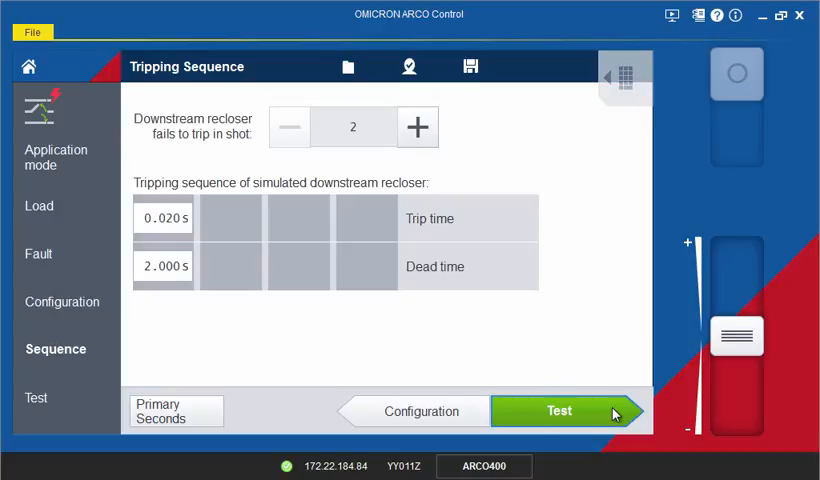
mouse_move(450, 195)
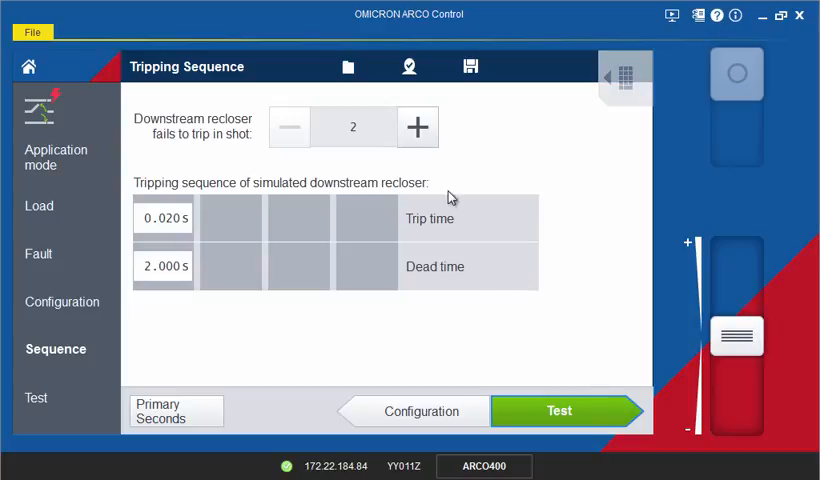
left_click(417, 127)
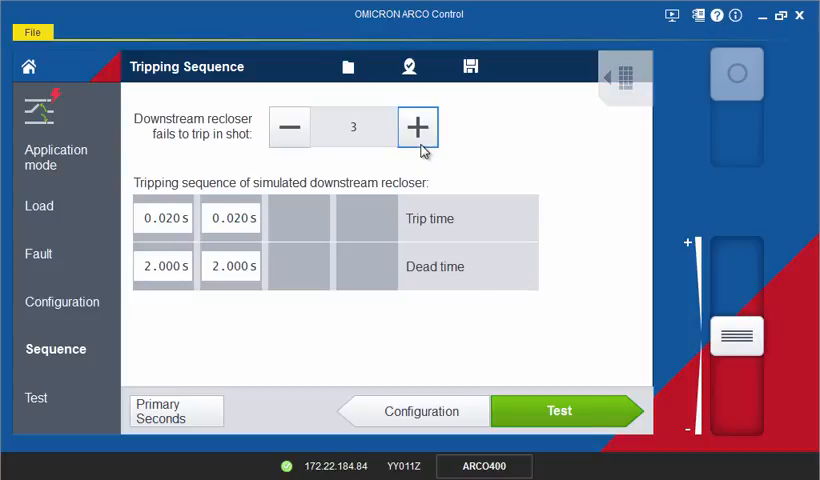
mouse_move(593, 405)
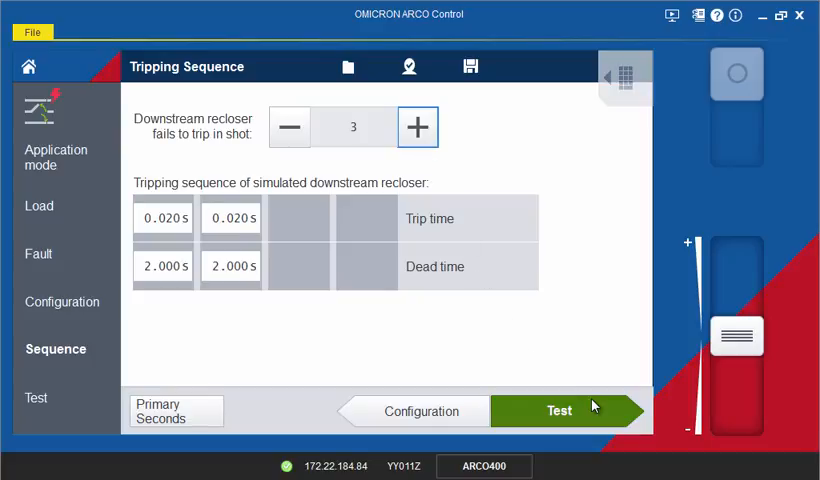
Step: Run the downstream coordination test through four shots and stop it with Lockout verified
left_click(558, 411)
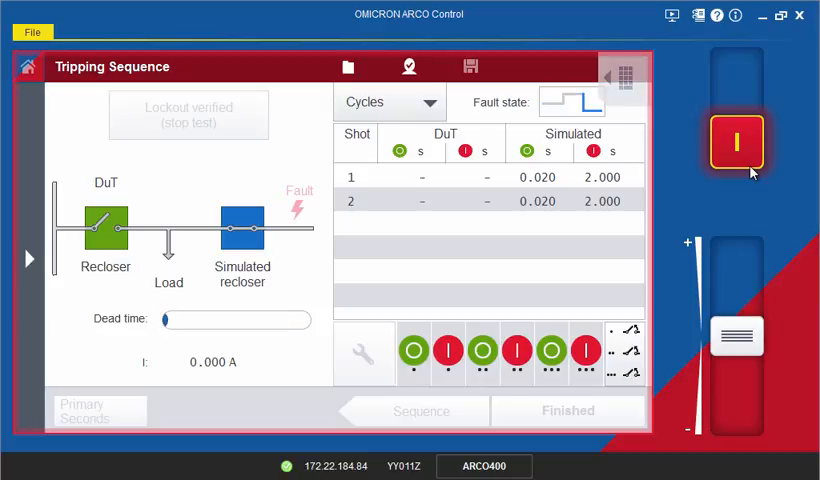
left_click_drag(164, 318, 175, 318)
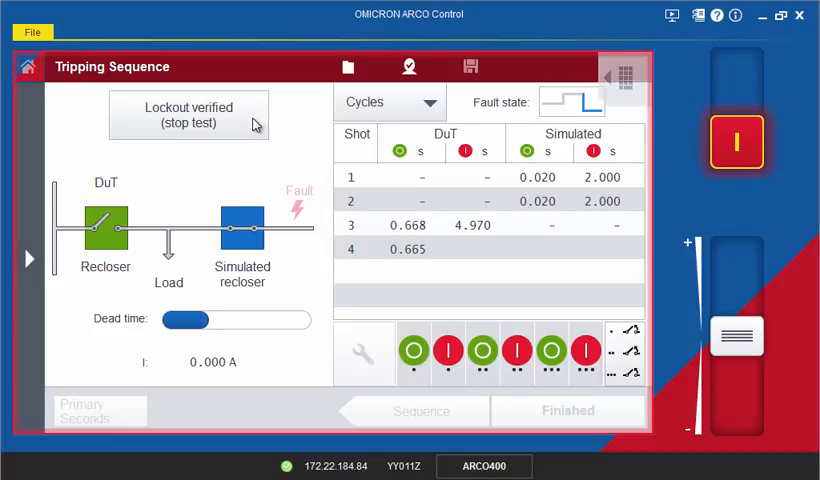
left_click(189, 115)
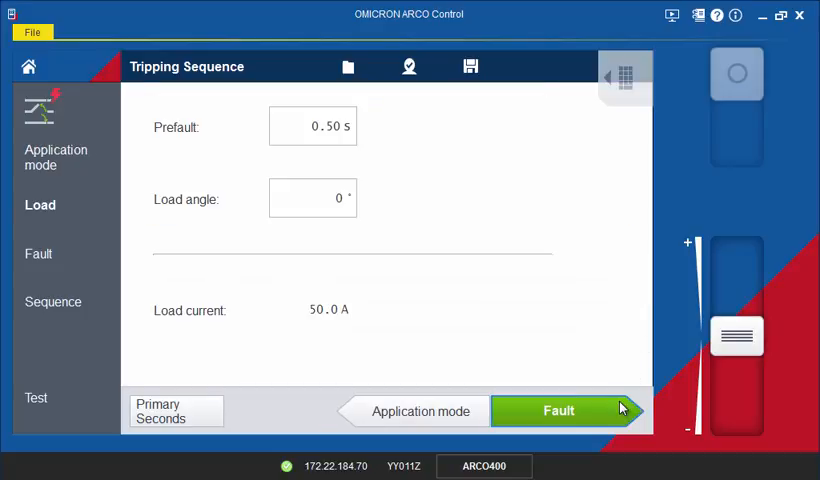
Step: Set the sectionalizer's Expected trip after shot to 2 and reach its test screen
left_click(558, 411)
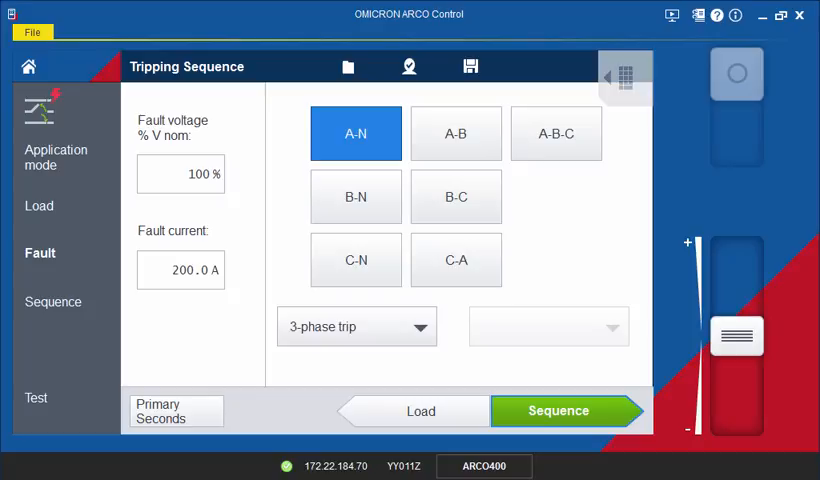
left_click(558, 411)
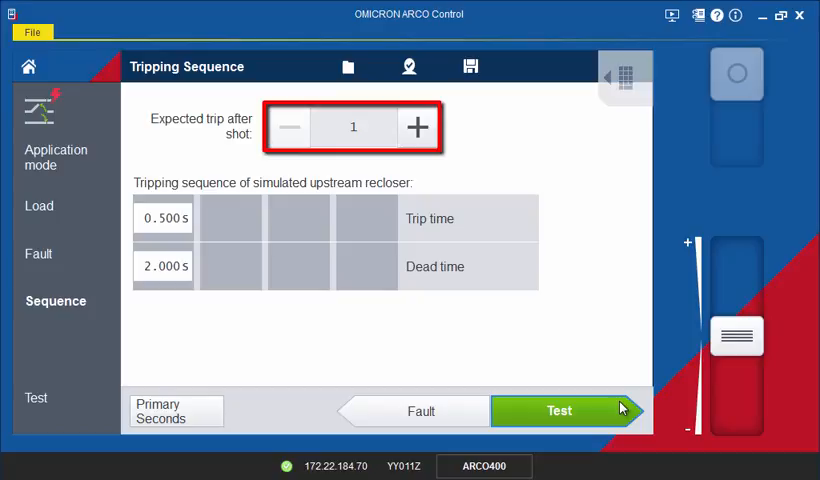
mouse_move(613, 340)
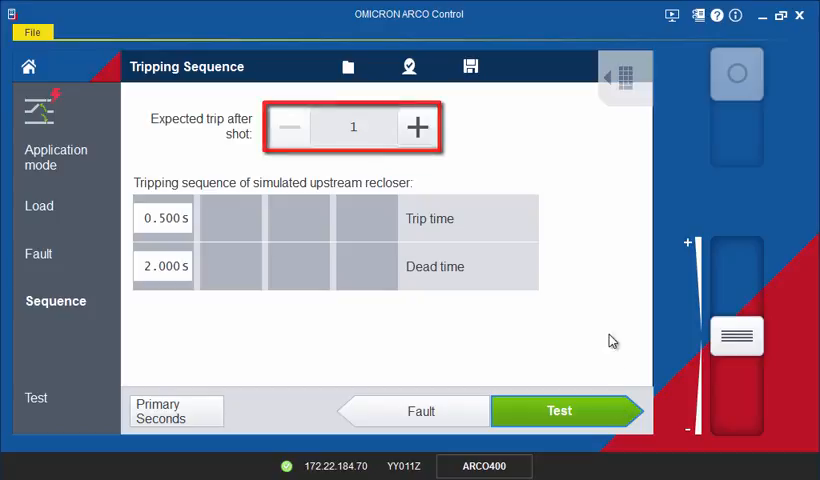
left_click(417, 127)
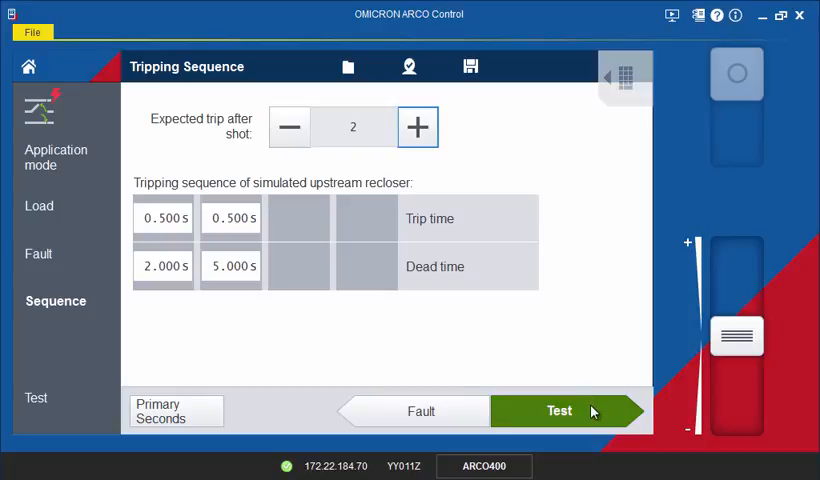
left_click(559, 411)
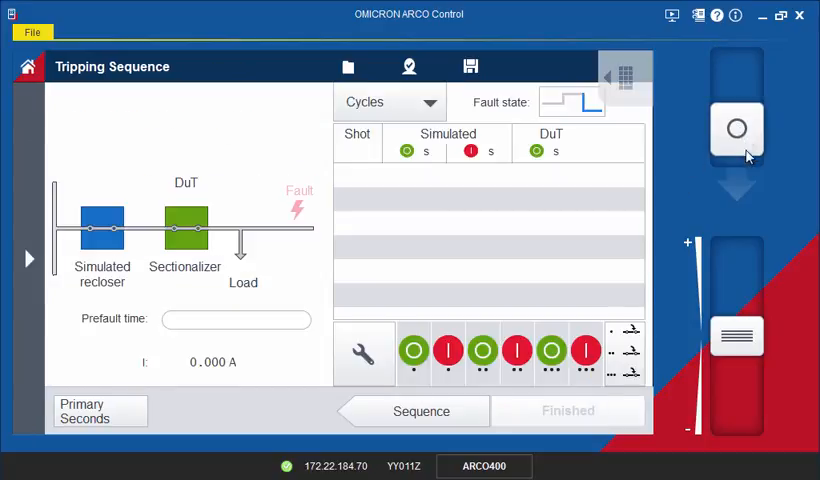
Step: Start the sectionalizer test and let it finish, logging two shots with the sectionalizer opening at 0.220 s
left_click(736, 129)
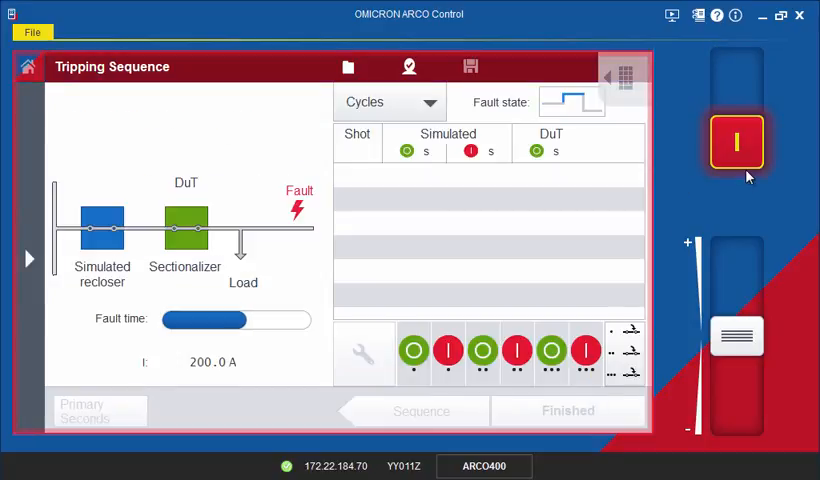
left_click(736, 143)
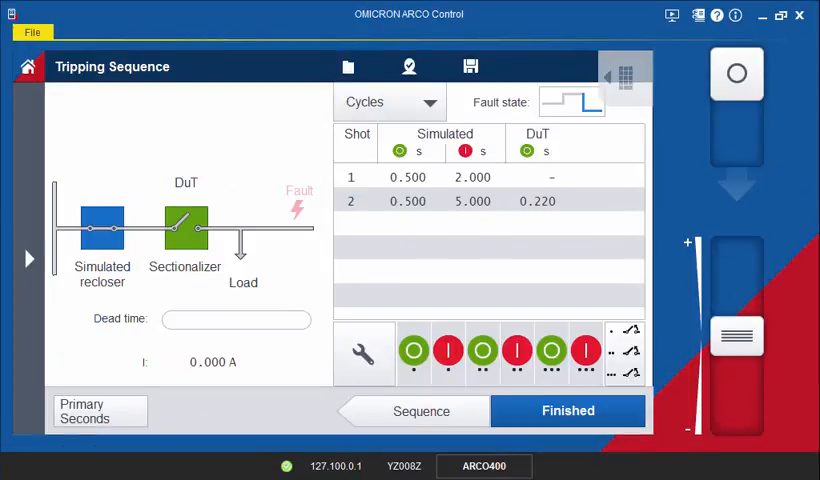